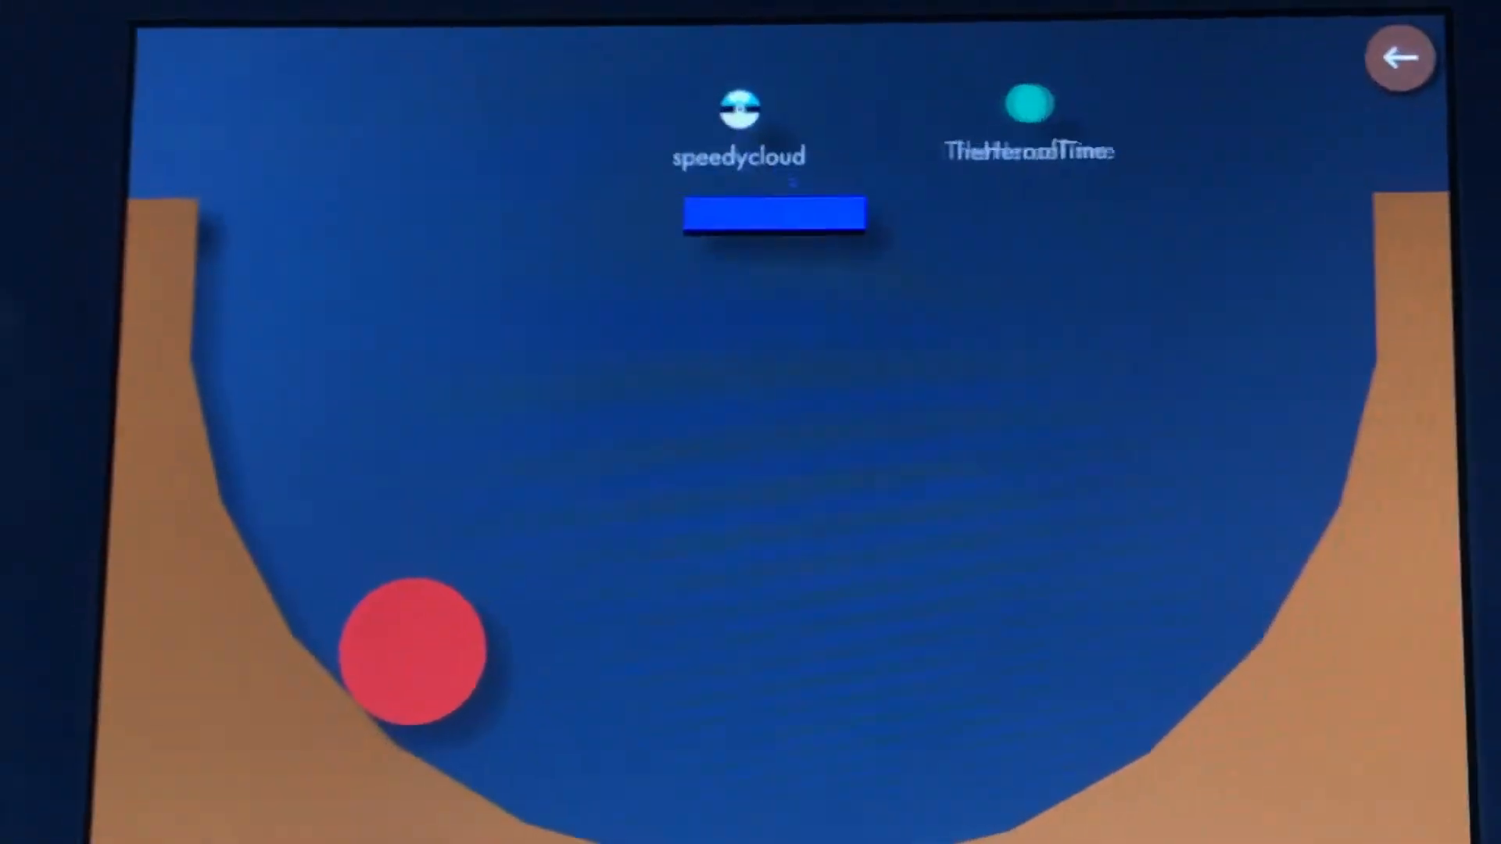
Leave the round on the bowl-shaped map and confirm to return to the main menu
click(1399, 56)
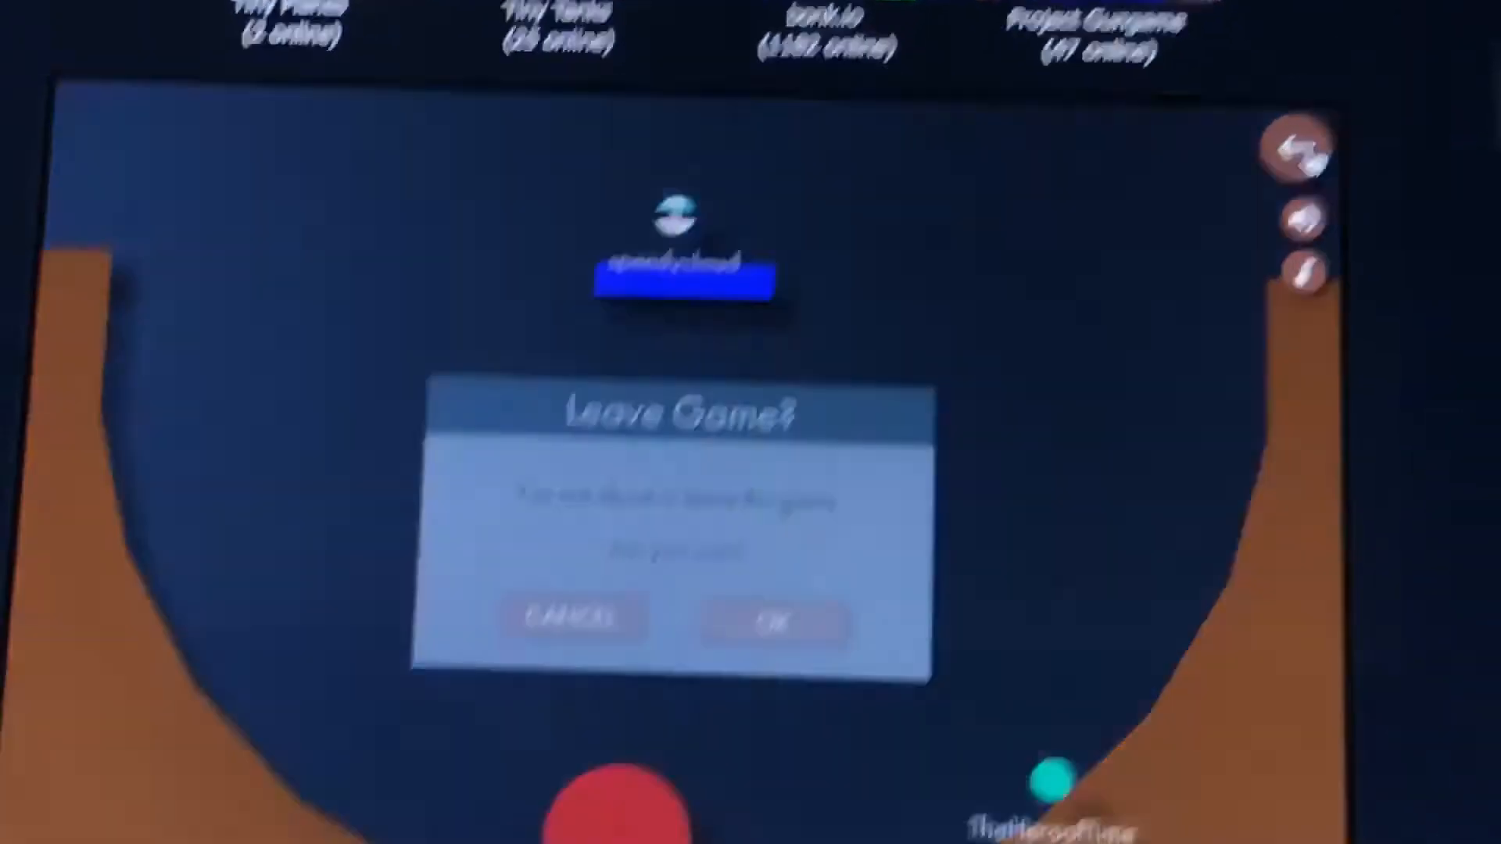
click(766, 623)
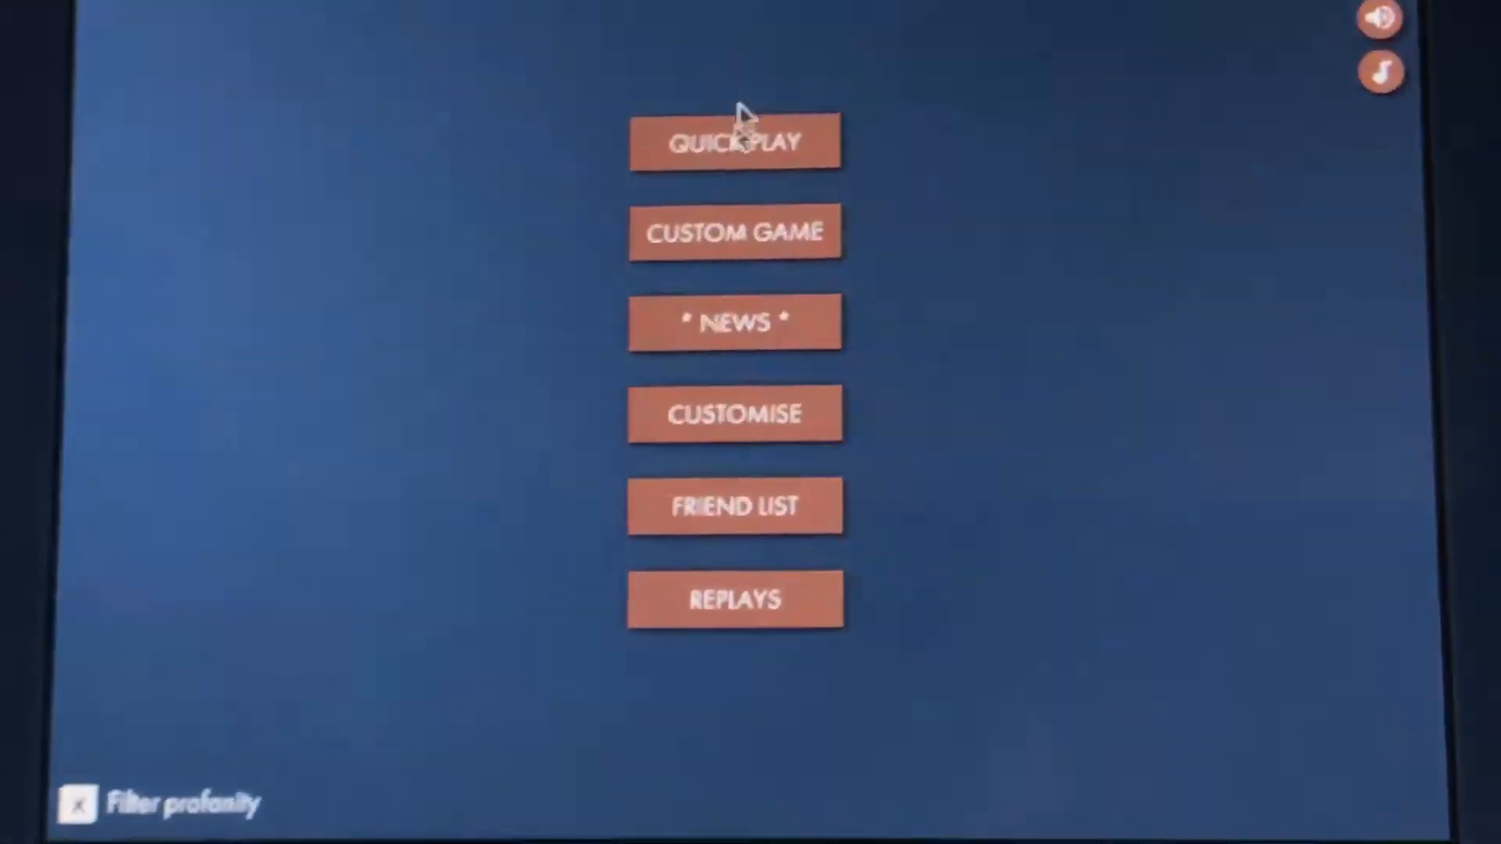
click(735, 142)
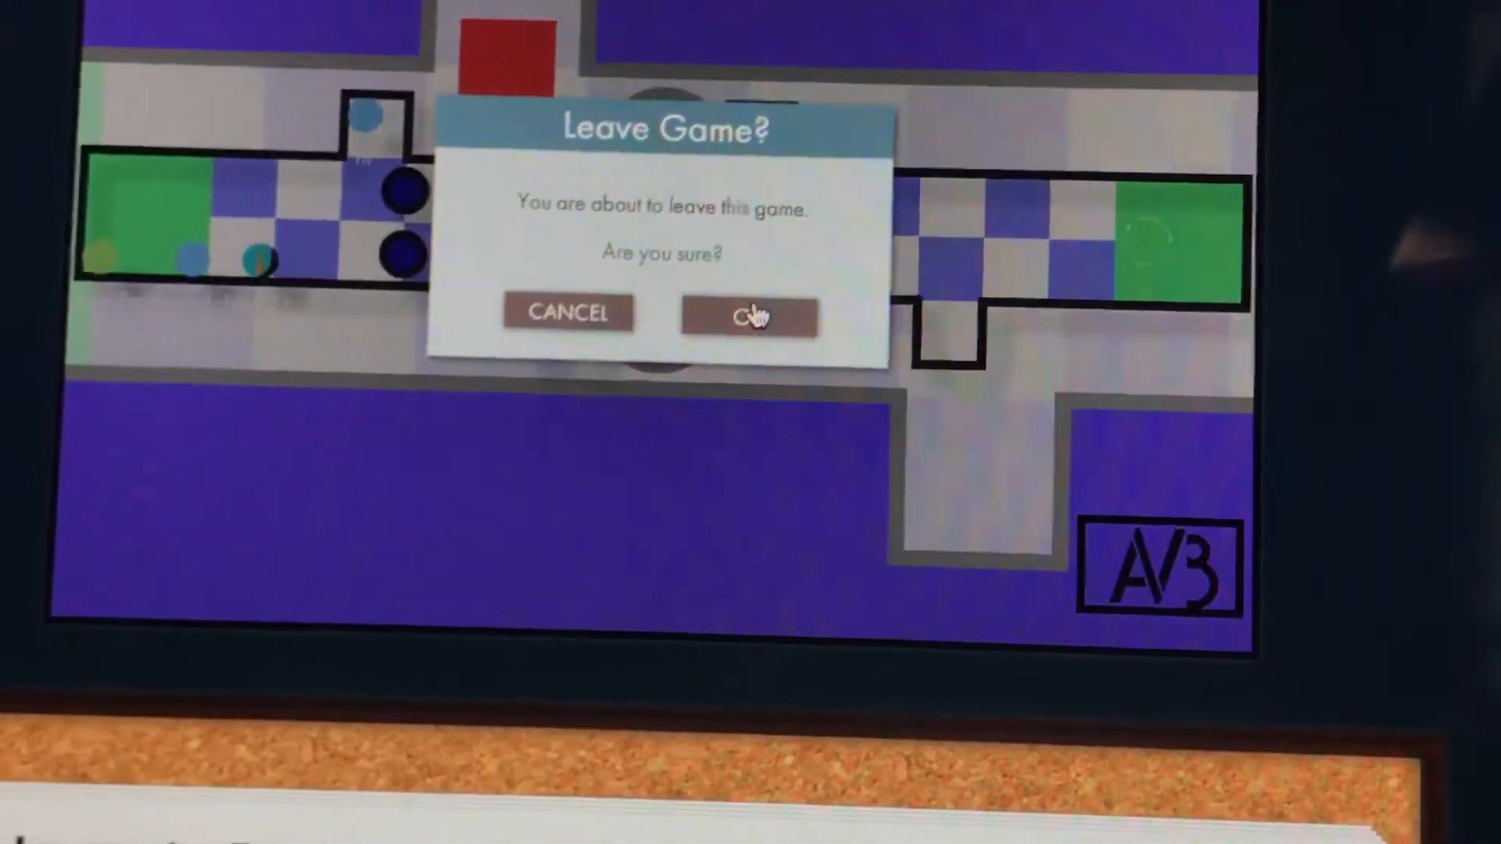
Confirm leaving the checkered-map round to return to the main menu
click(748, 314)
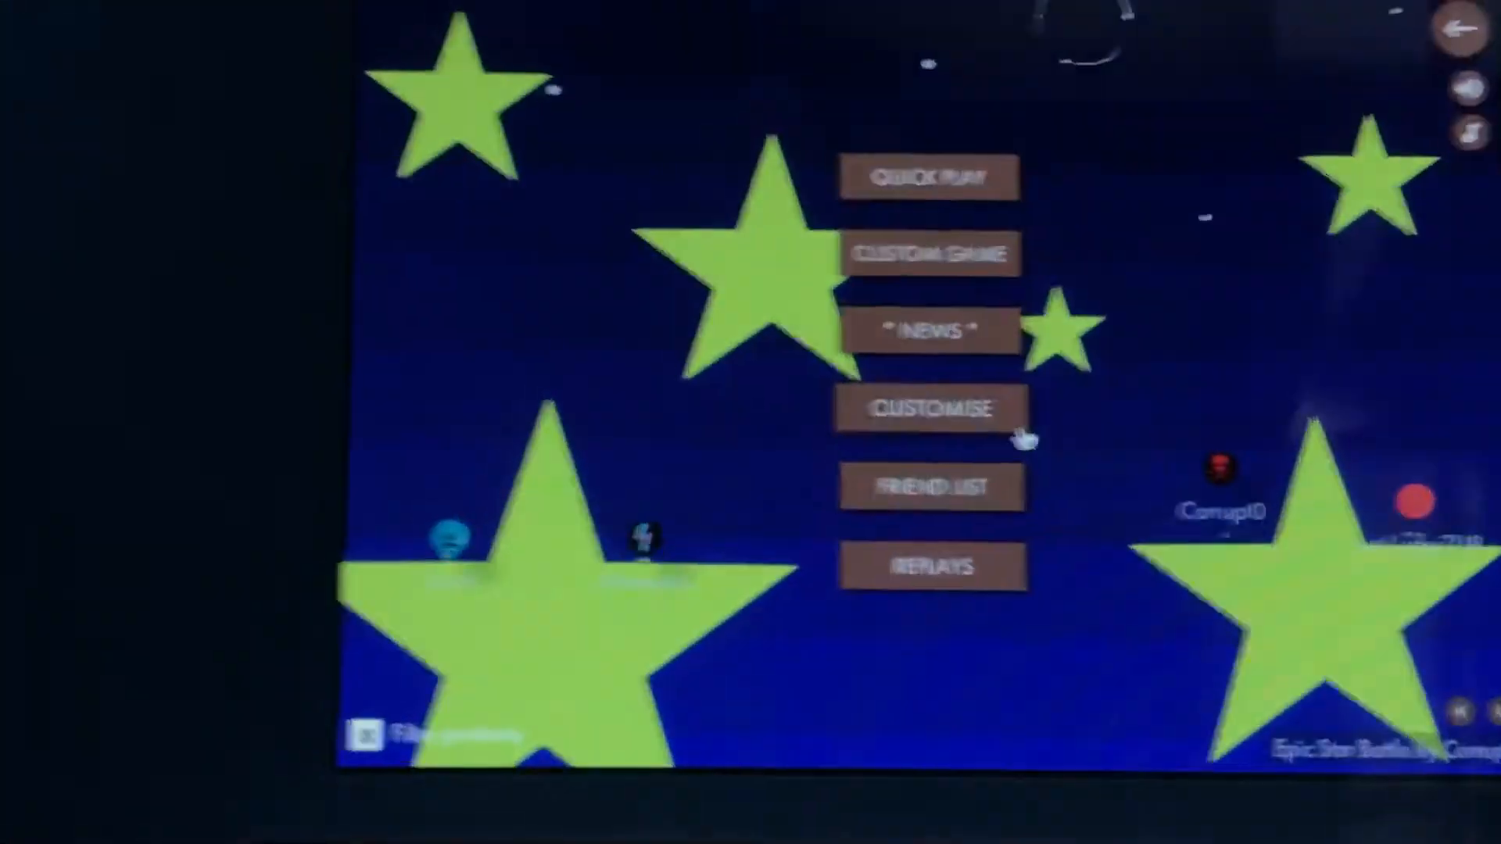